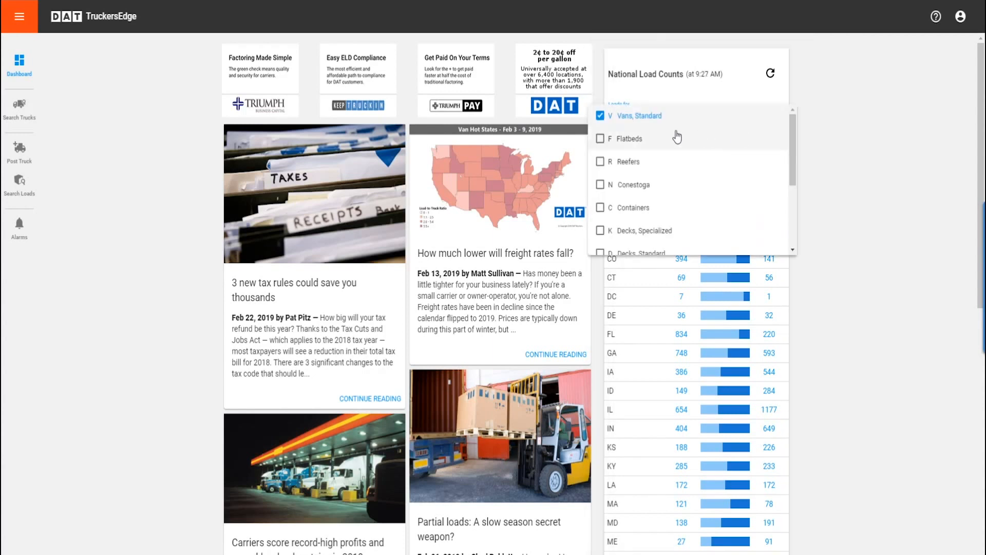
- Switch the National Load Counts equipment filter from Vans, Standard to F Flatbeds
left_click(600, 138)
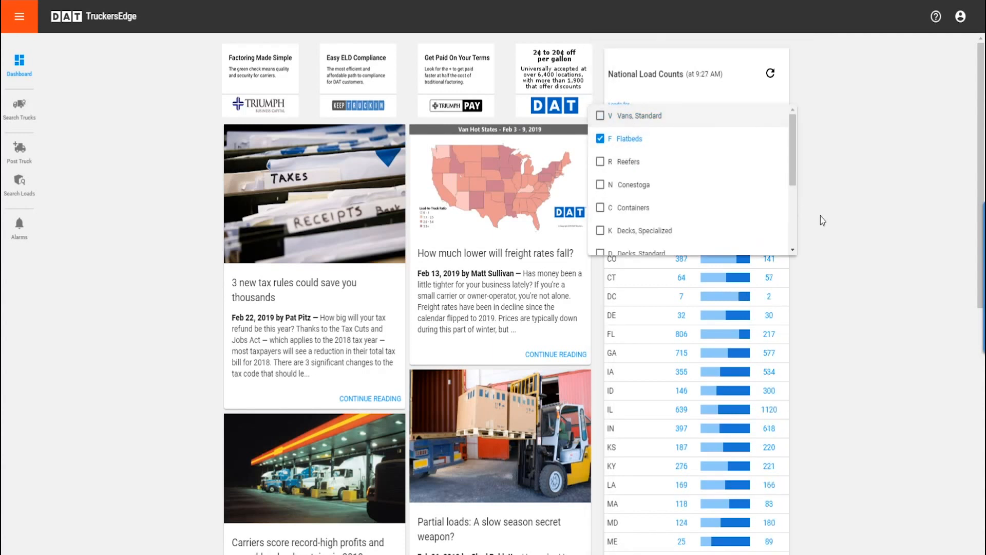